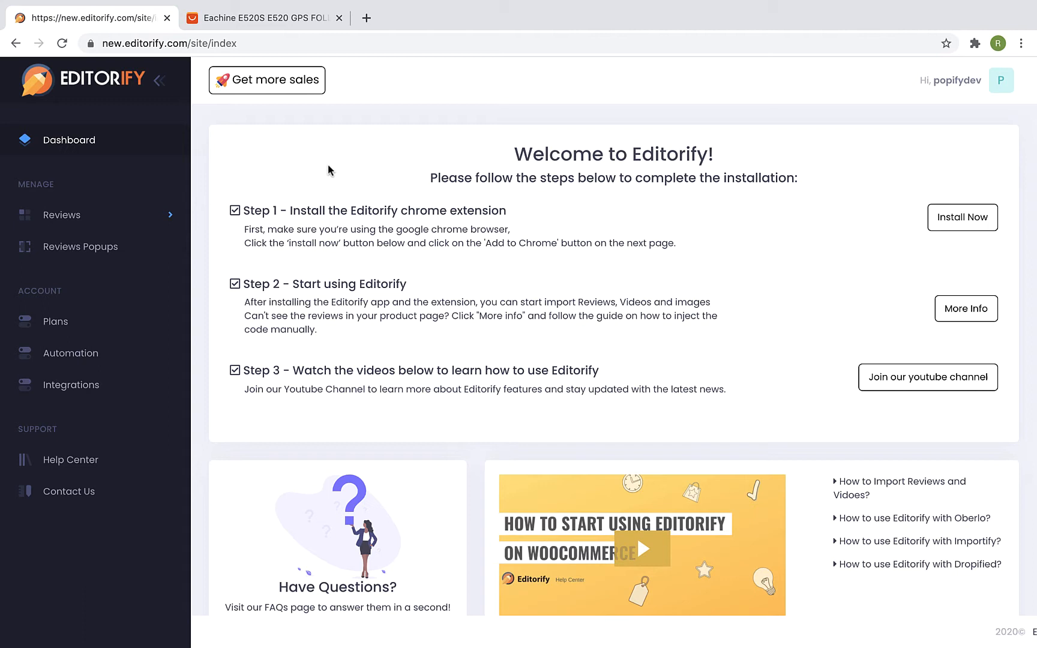
mouse_move(941, 243)
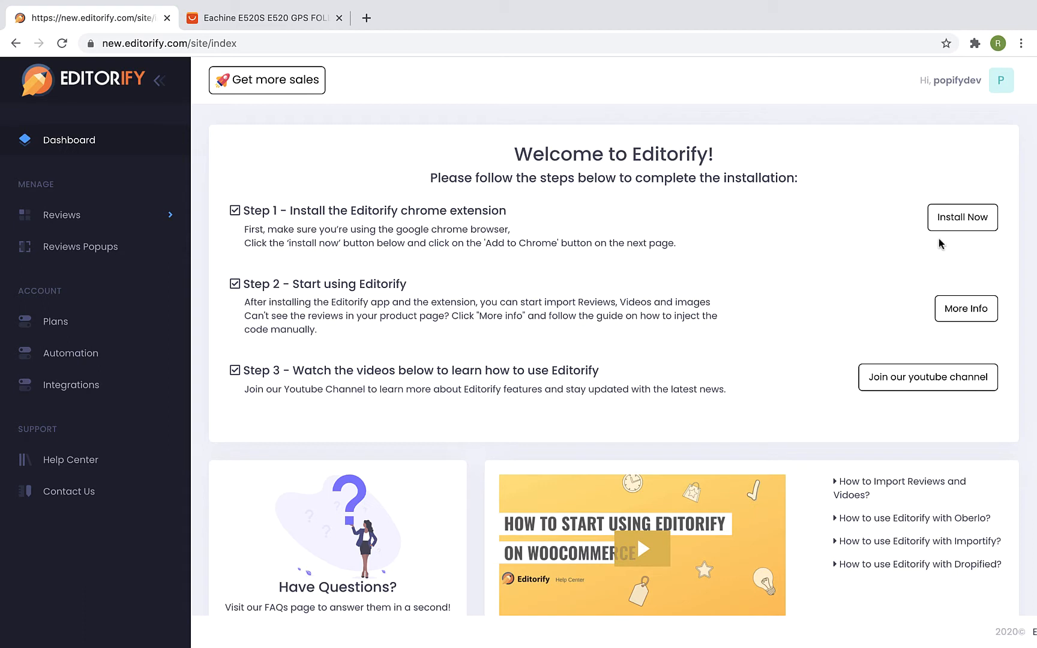
Step: Open the Editorify - Review Importer Chrome Web Store page via Step 1's Install Now
left_click(962, 217)
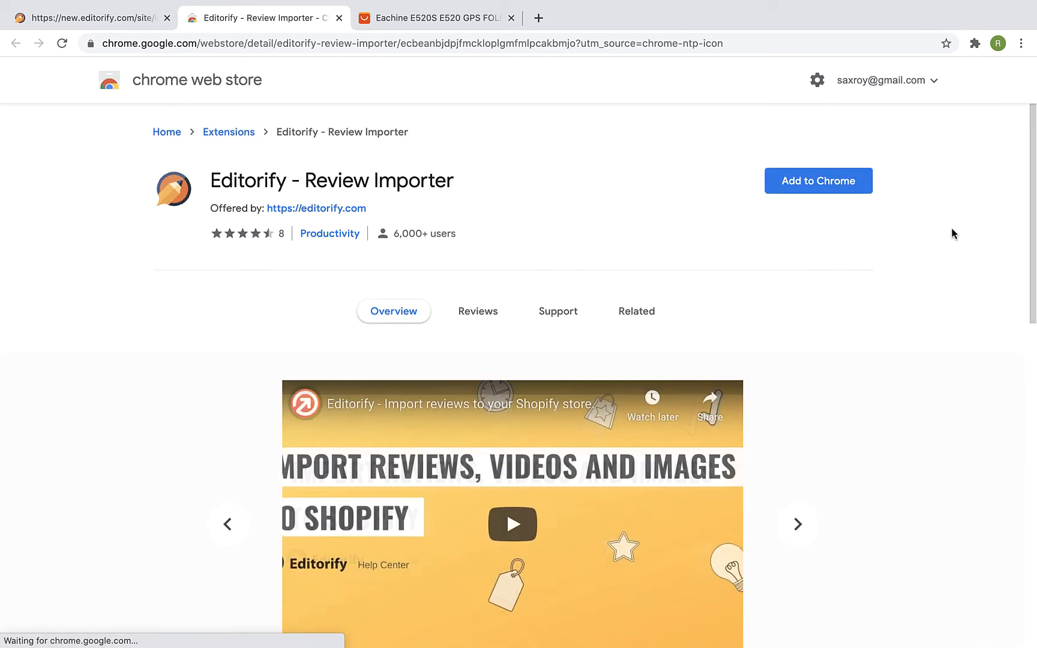
mouse_move(829, 189)
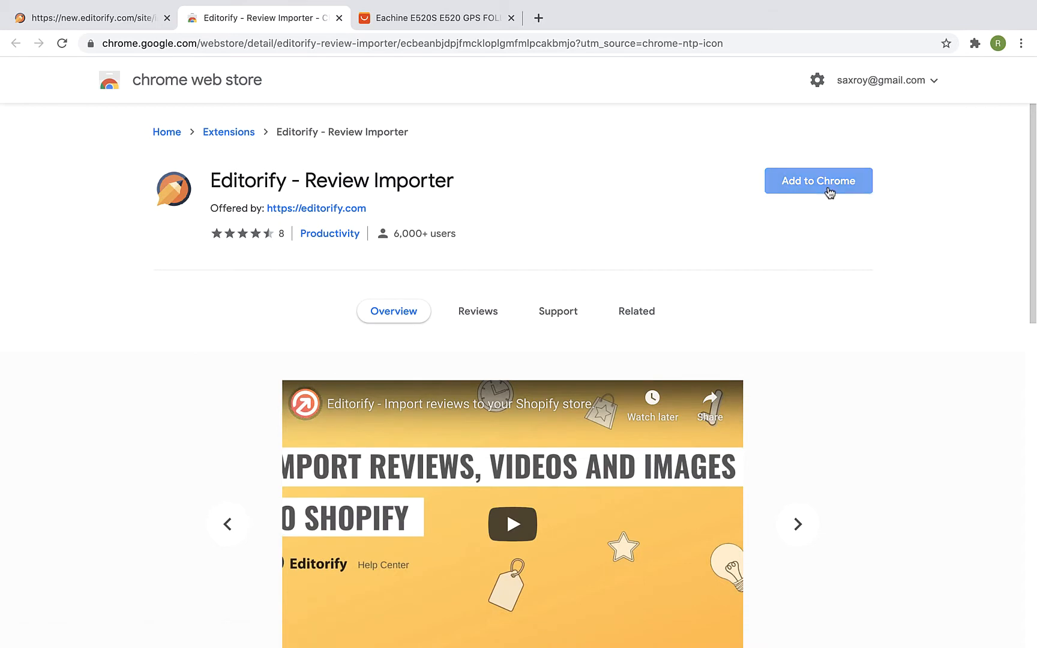
Step: Add the Editorify - Review Importer extension to Chrome and confirm the install
left_click(819, 181)
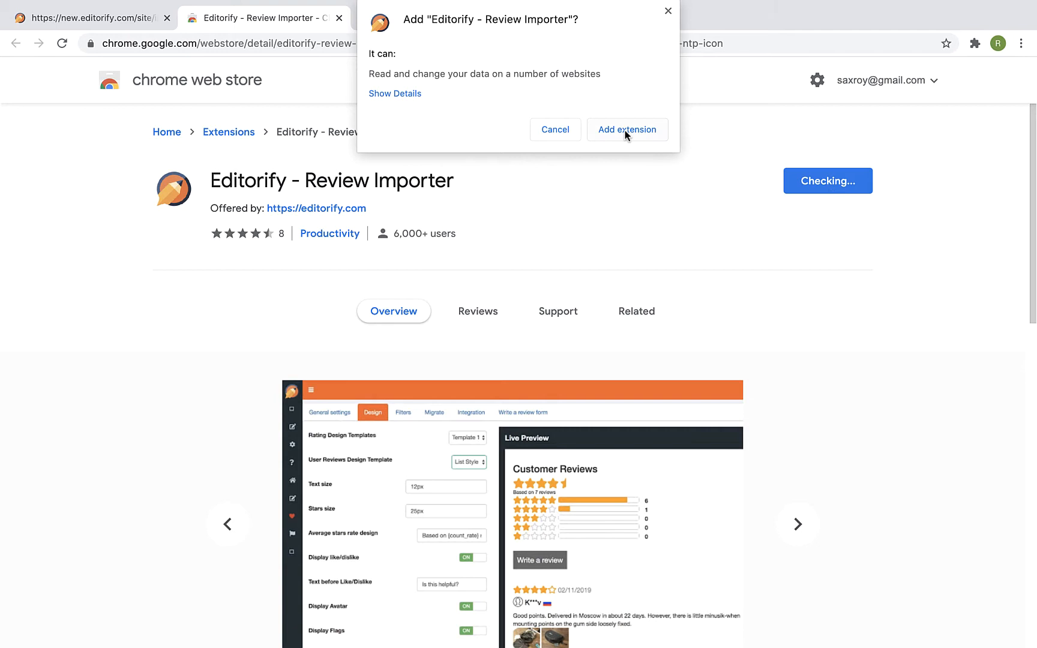
left_click(627, 129)
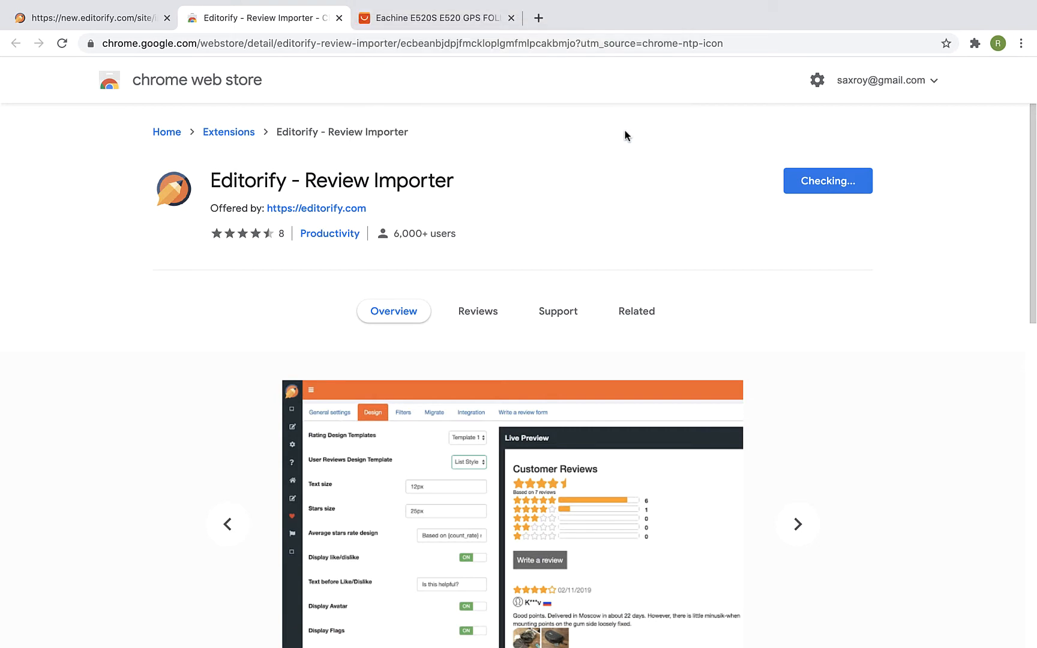
left_click(828, 180)
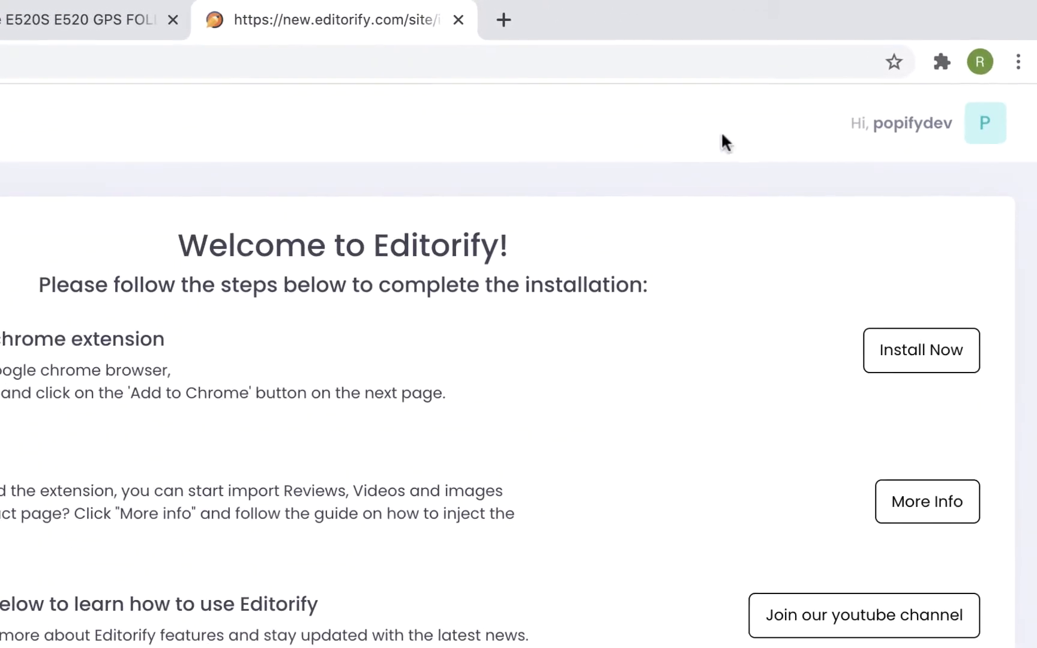
Step: Pin Editorify - Review Importer to the Chrome toolbar from the Extensions menu
left_click(942, 62)
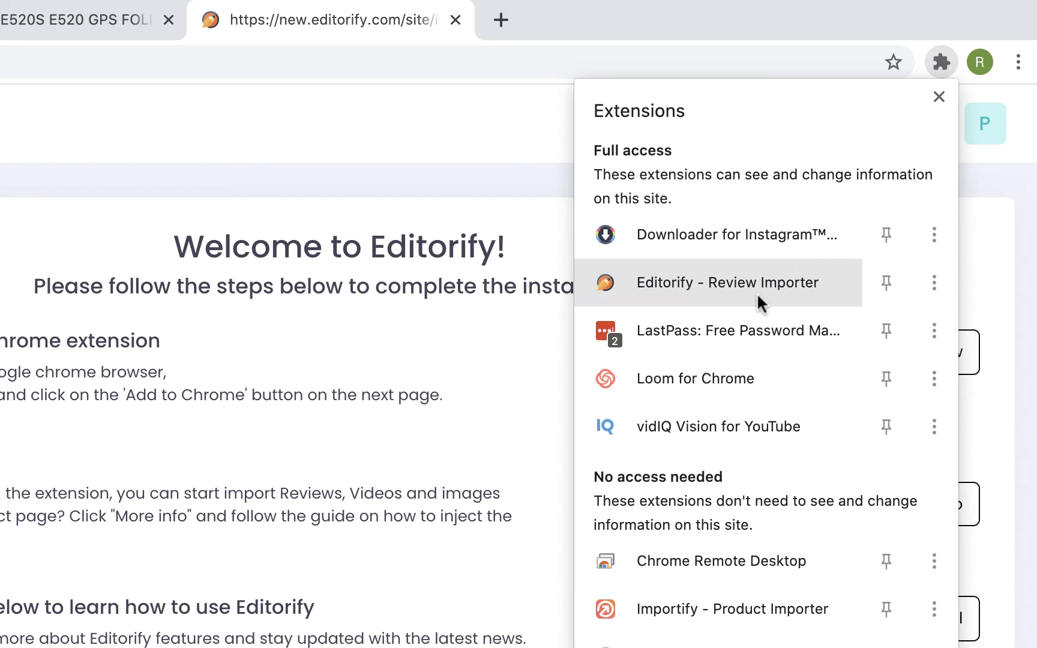
left_click(886, 283)
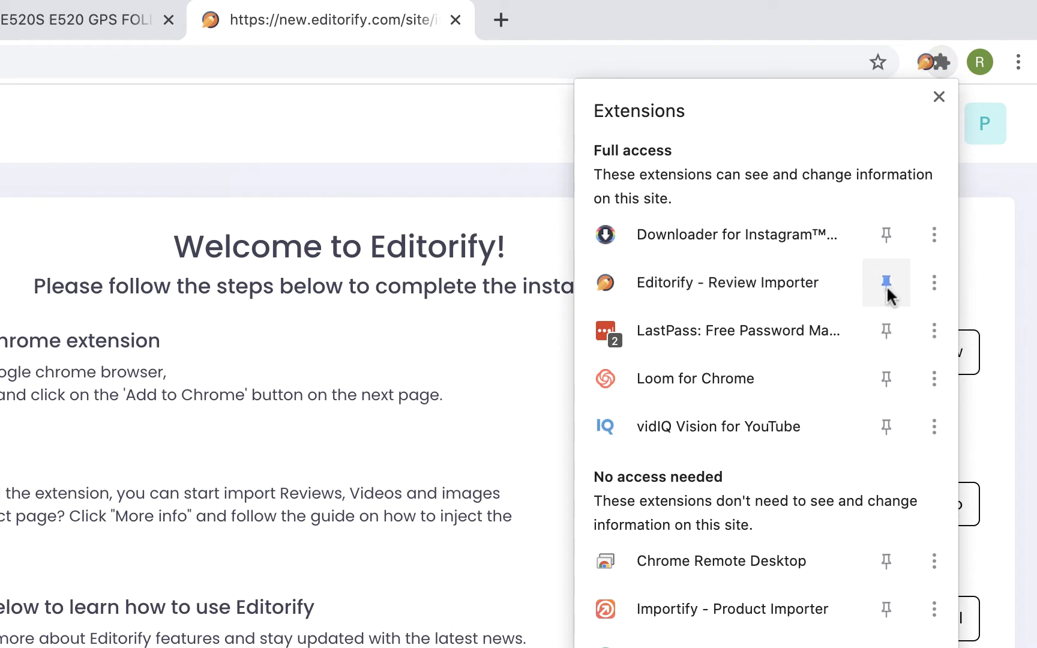
left_click(886, 282)
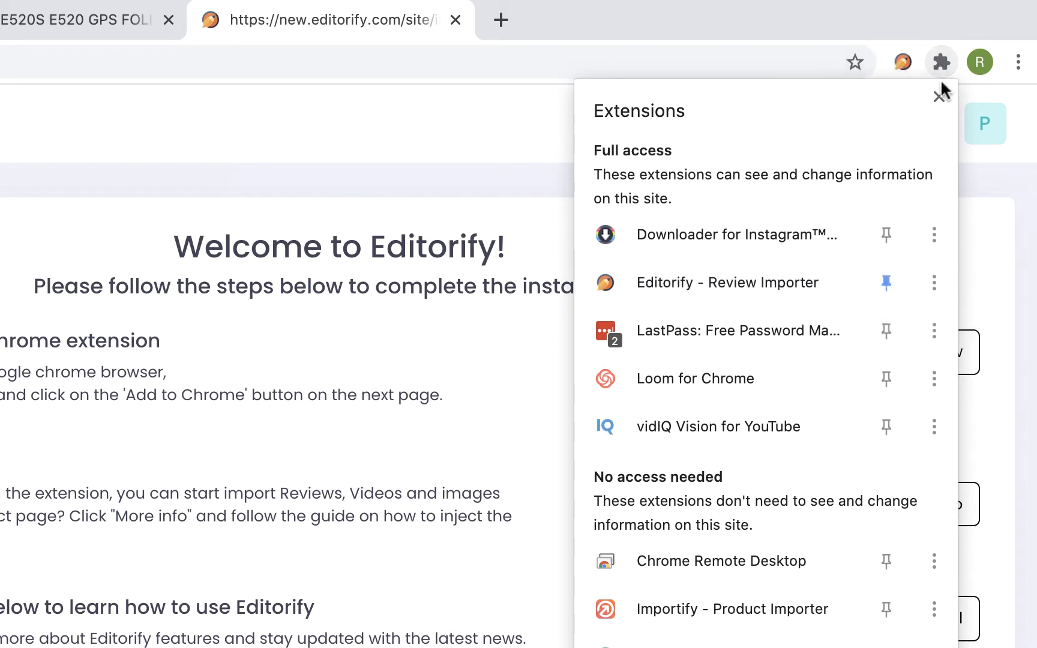
mouse_move(488, 144)
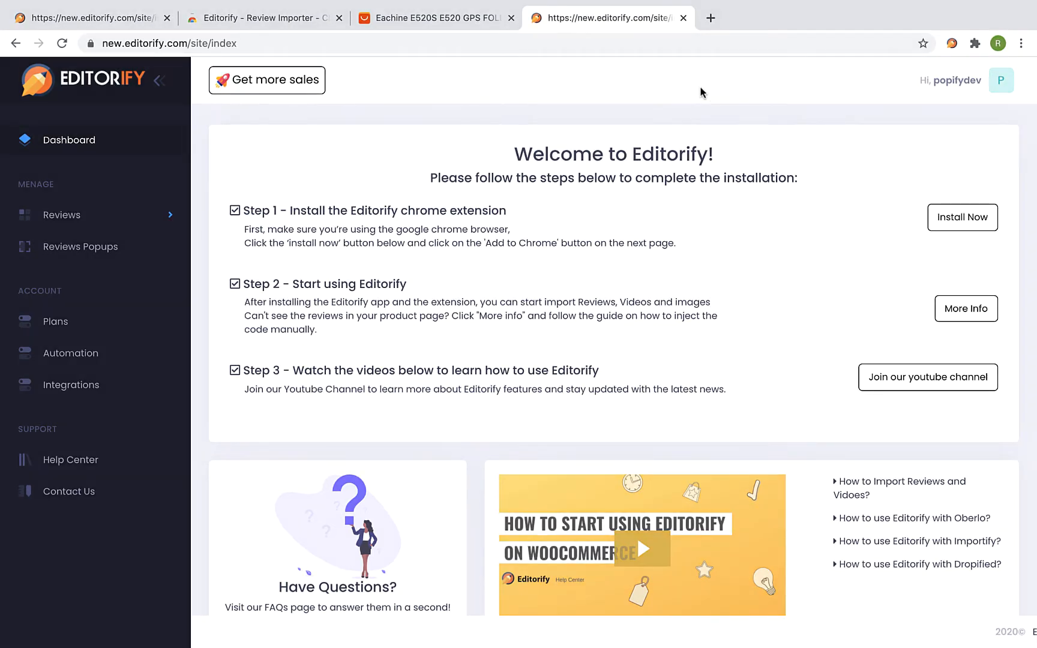
Step: On the Eachine E520S AliExpress tab, launch the pinned Editorify importer panel
left_click(436, 18)
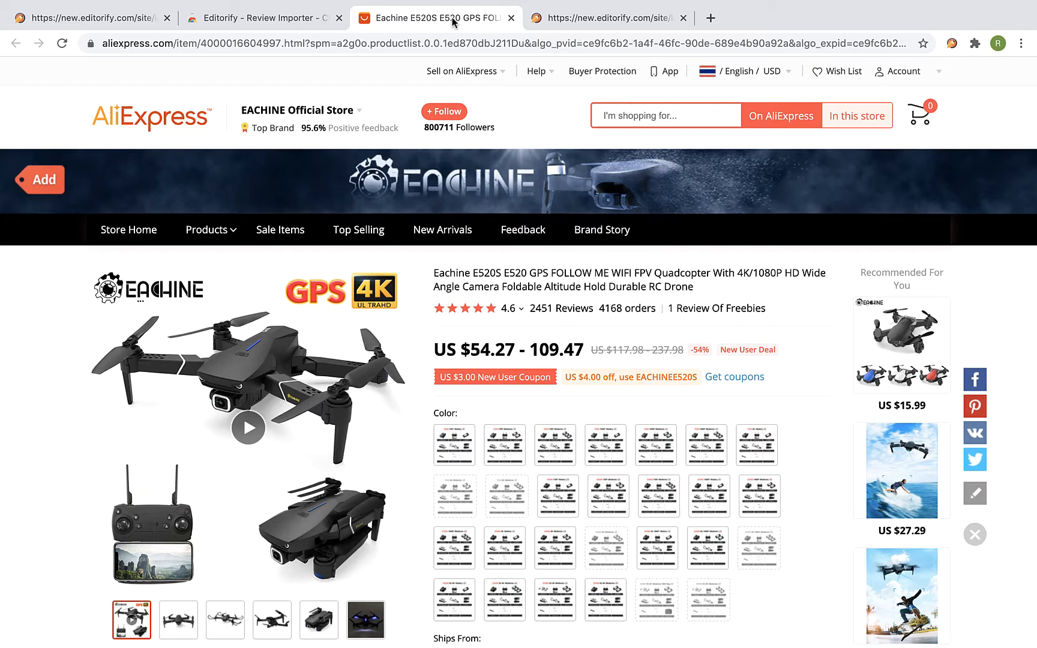
left_click(904, 71)
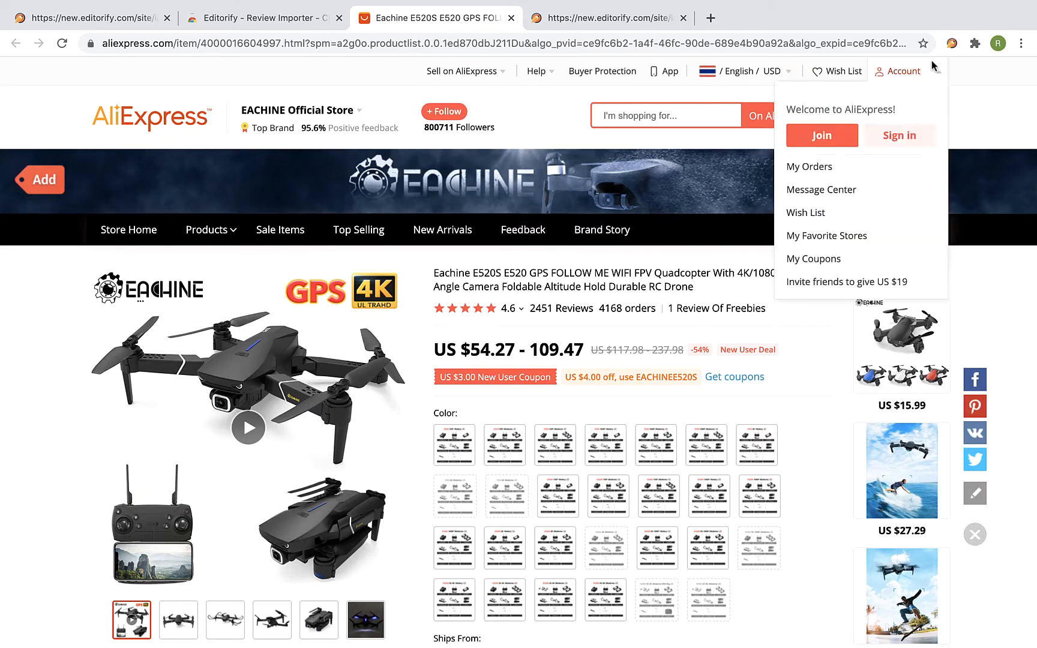
left_click(954, 43)
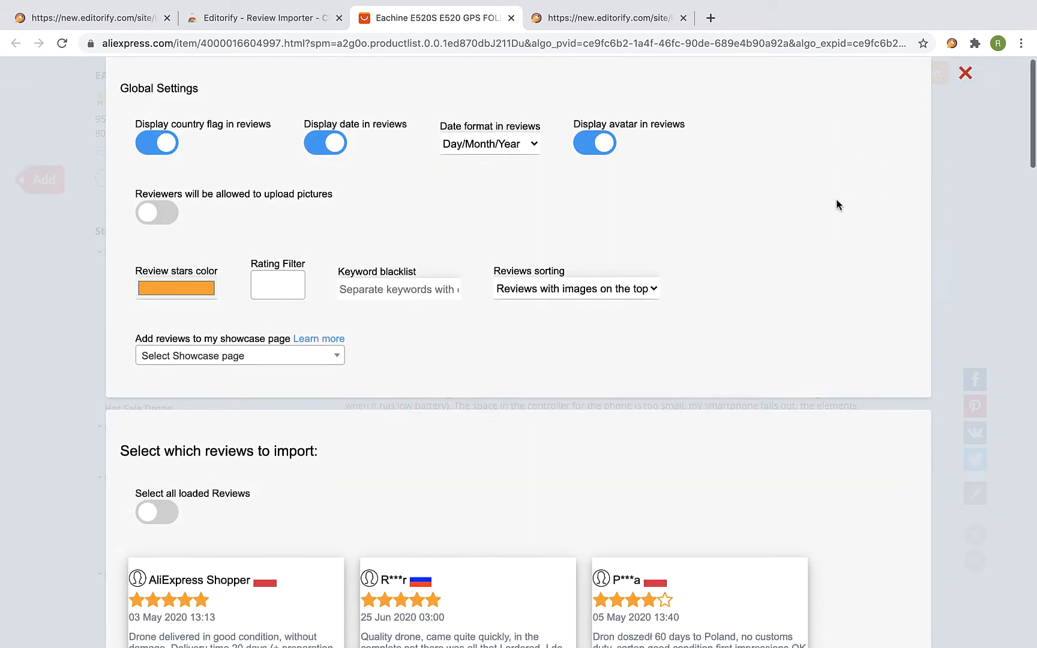
Step: Select all loaded reviews for import and open the 26 Jun 2020 review for editing
scroll("down", 3)
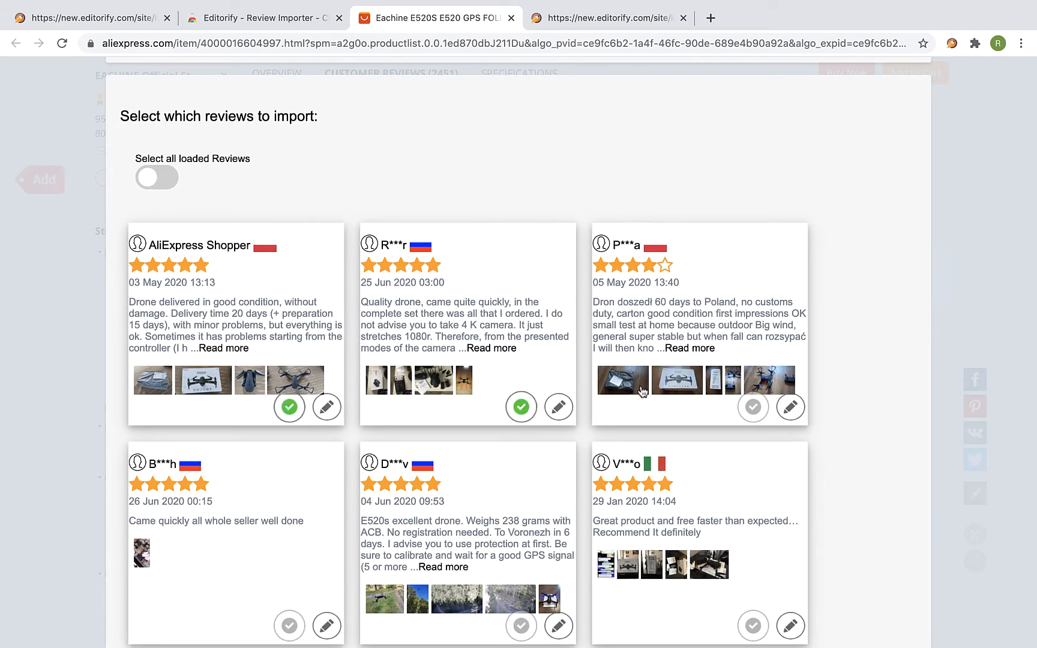
left_click(753, 407)
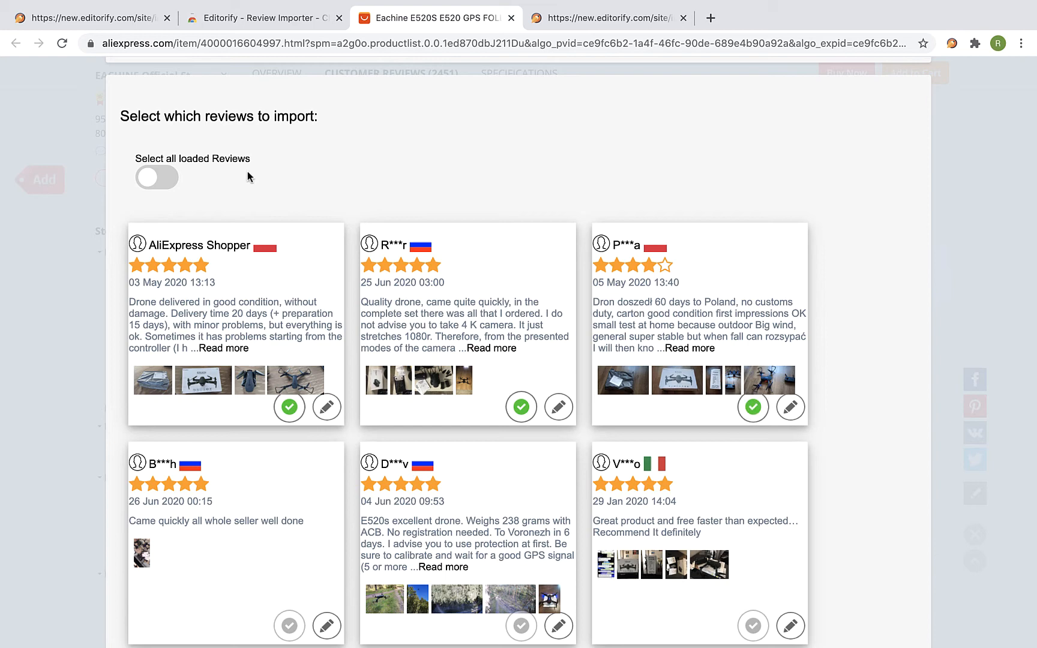
left_click(157, 177)
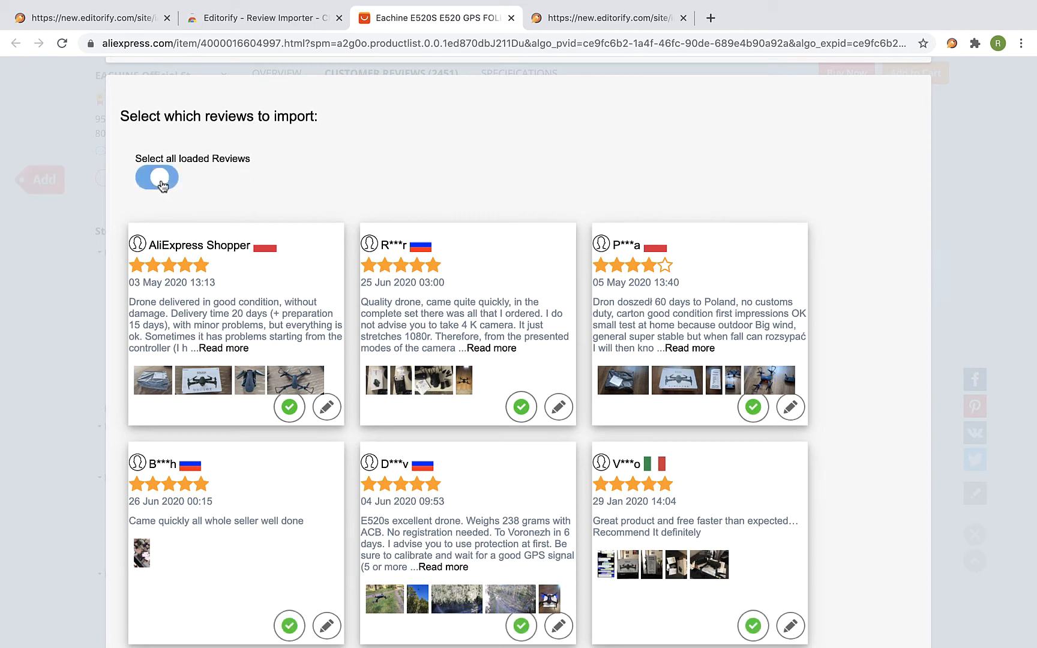
left_click(156, 177)
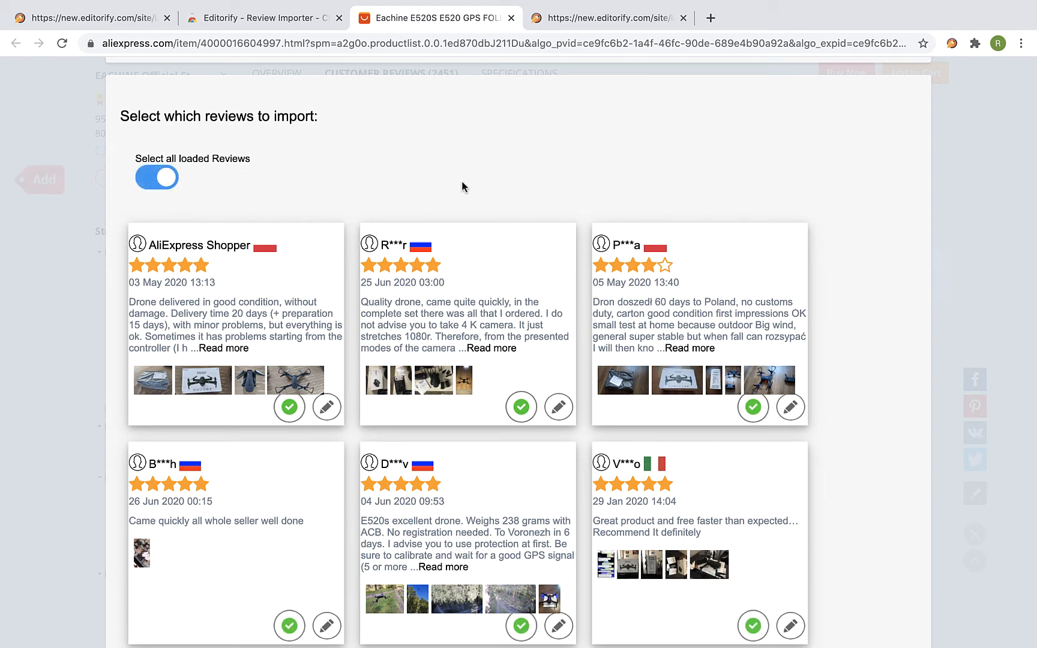
mouse_move(333, 376)
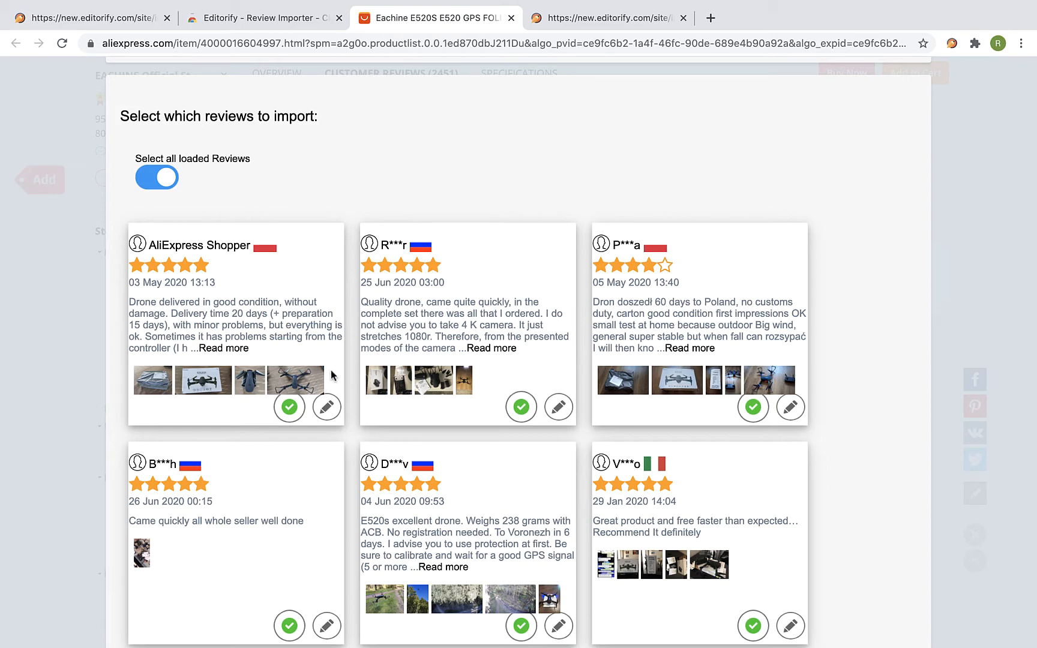
left_click(327, 625)
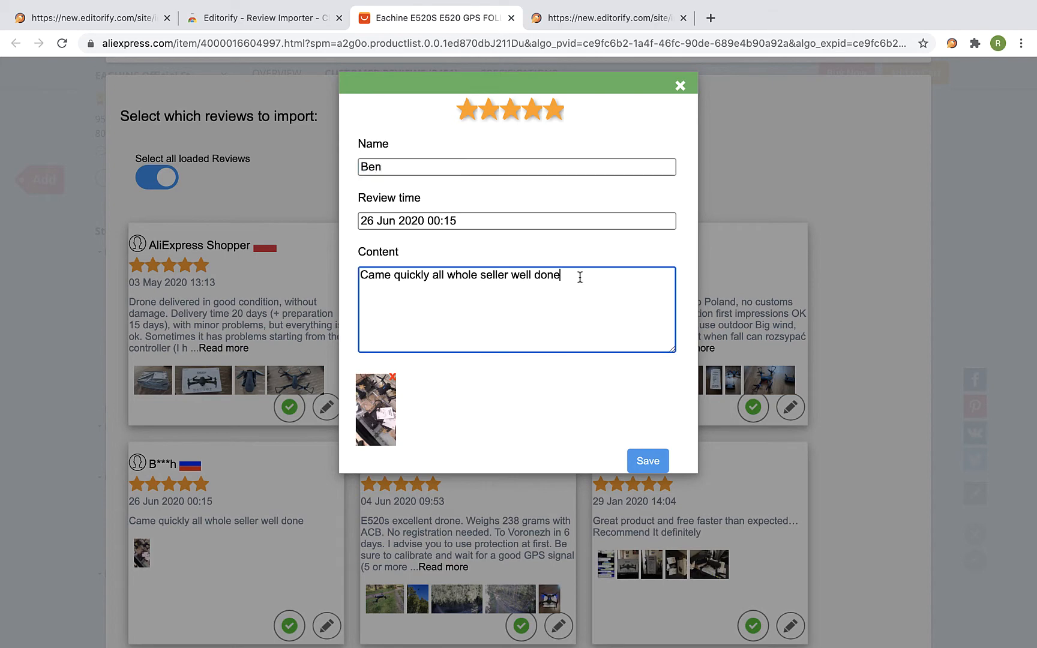
Step: Append '!!!' to the 26 Jun 2020 review and save the edit
type("!!!")
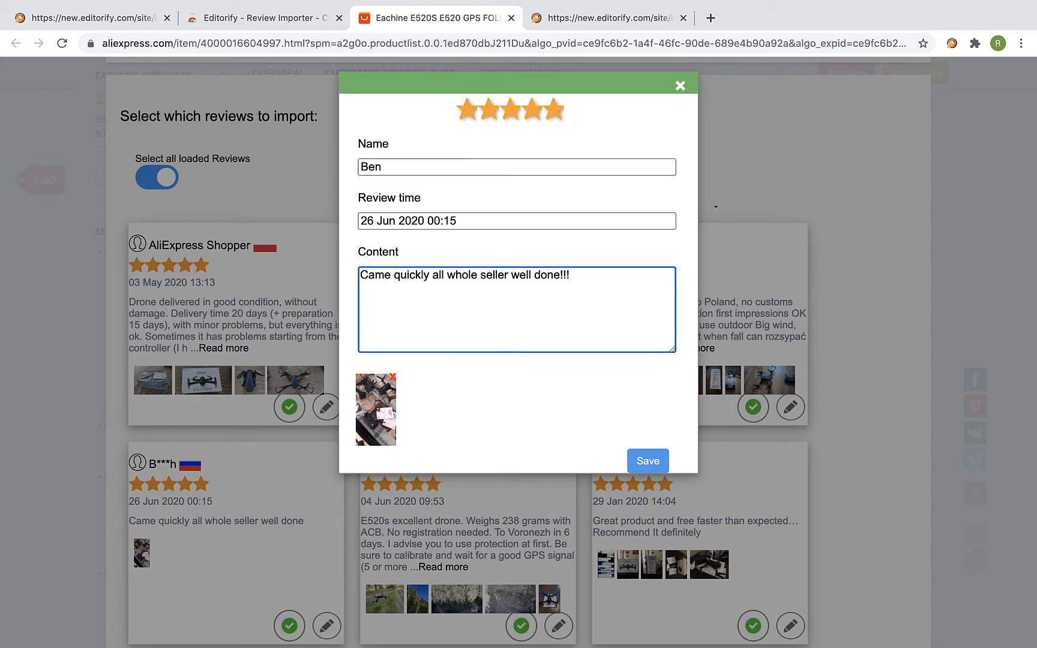
left_click(648, 461)
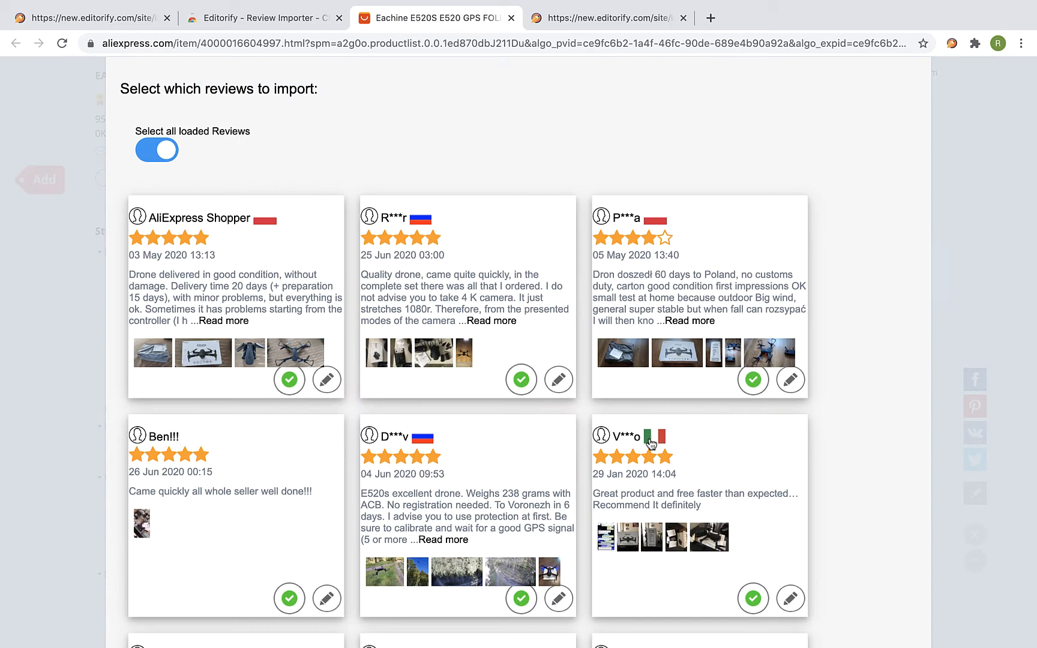
Step: Tick the drone product video under 'Select which videos to import'
scroll("down", 3)
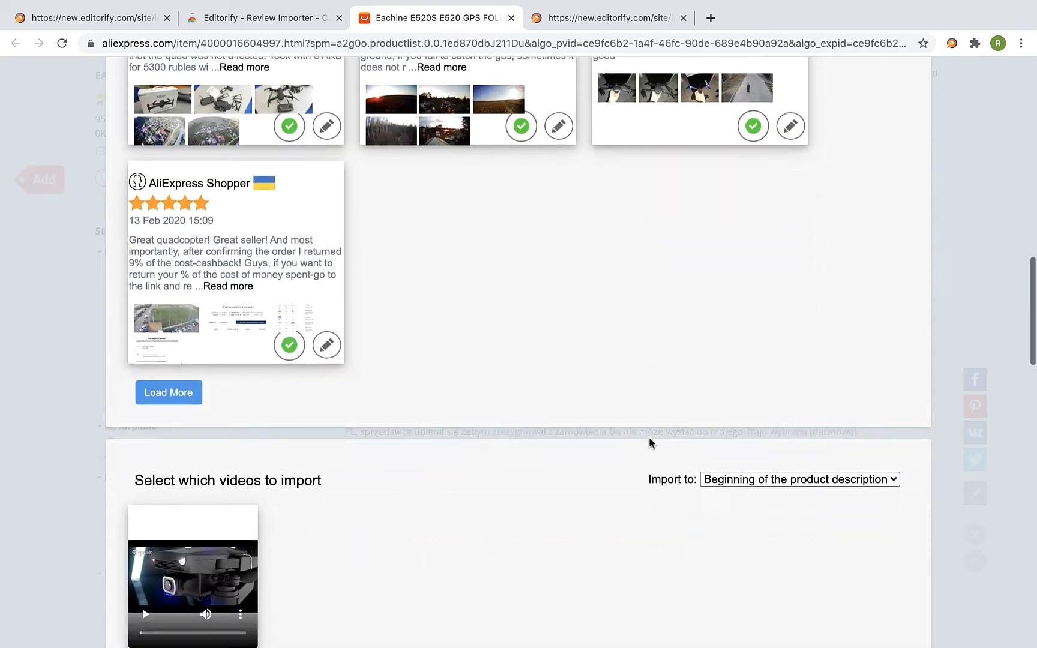
scroll("down", 3)
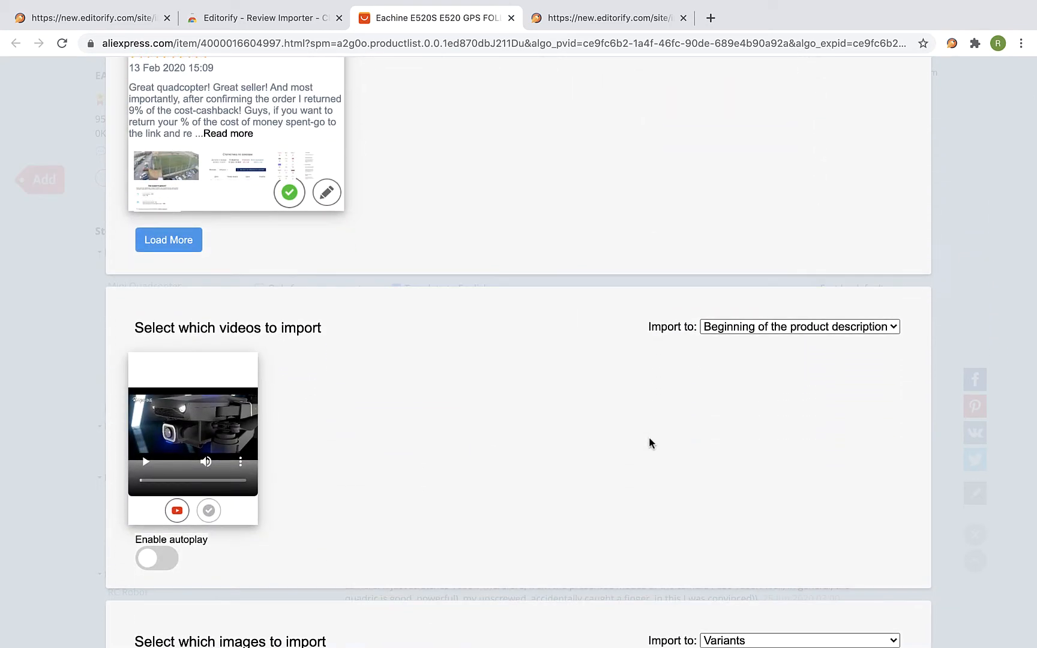
mouse_move(333, 421)
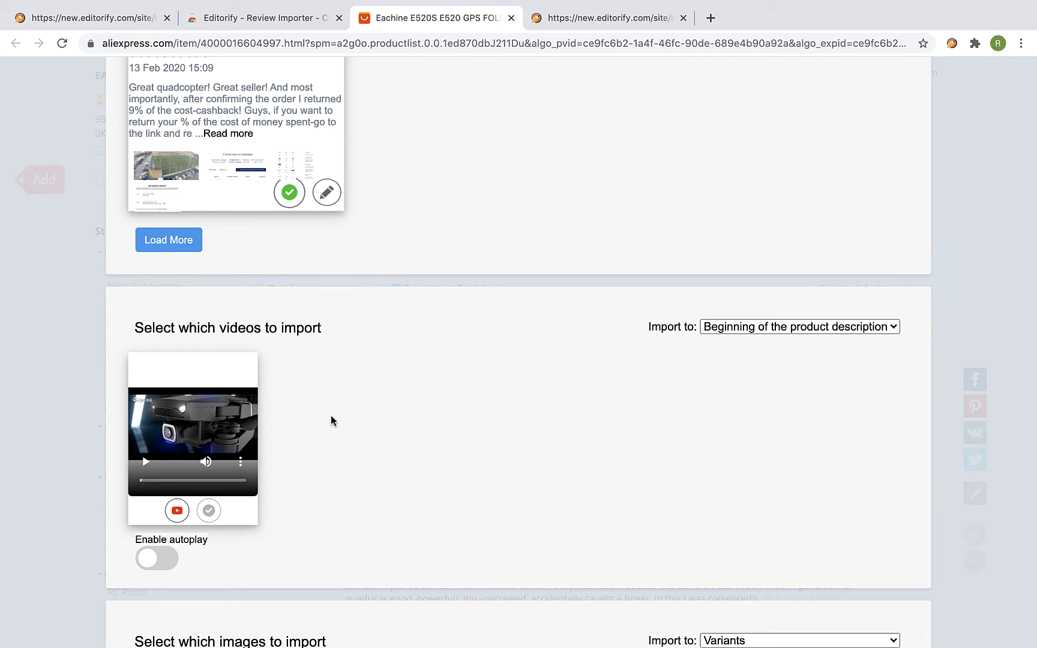
left_click(209, 510)
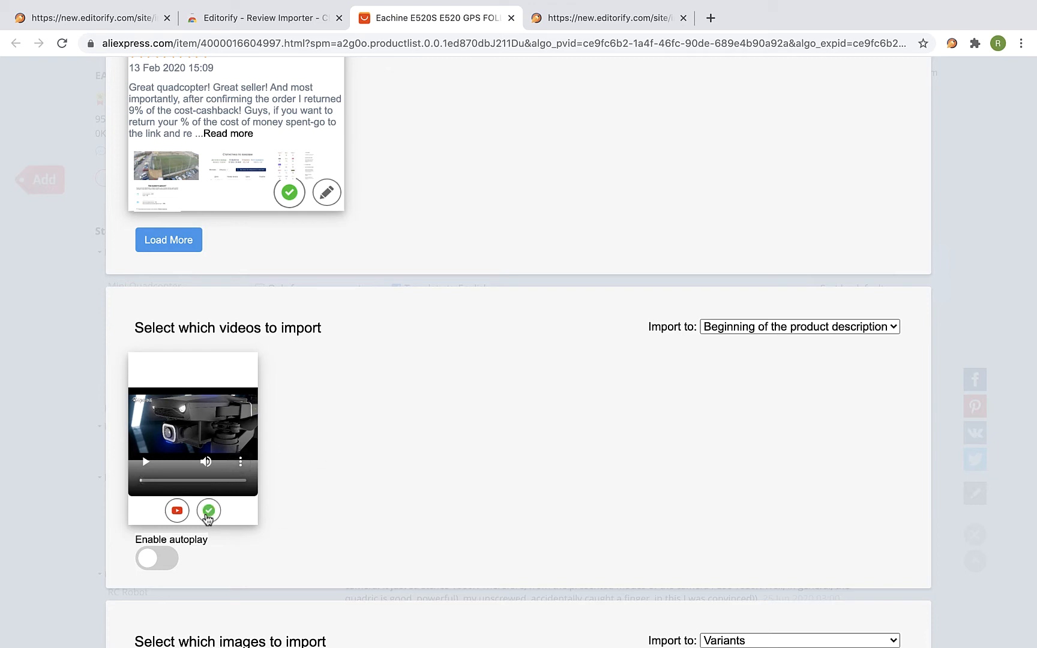
scroll("down", 3)
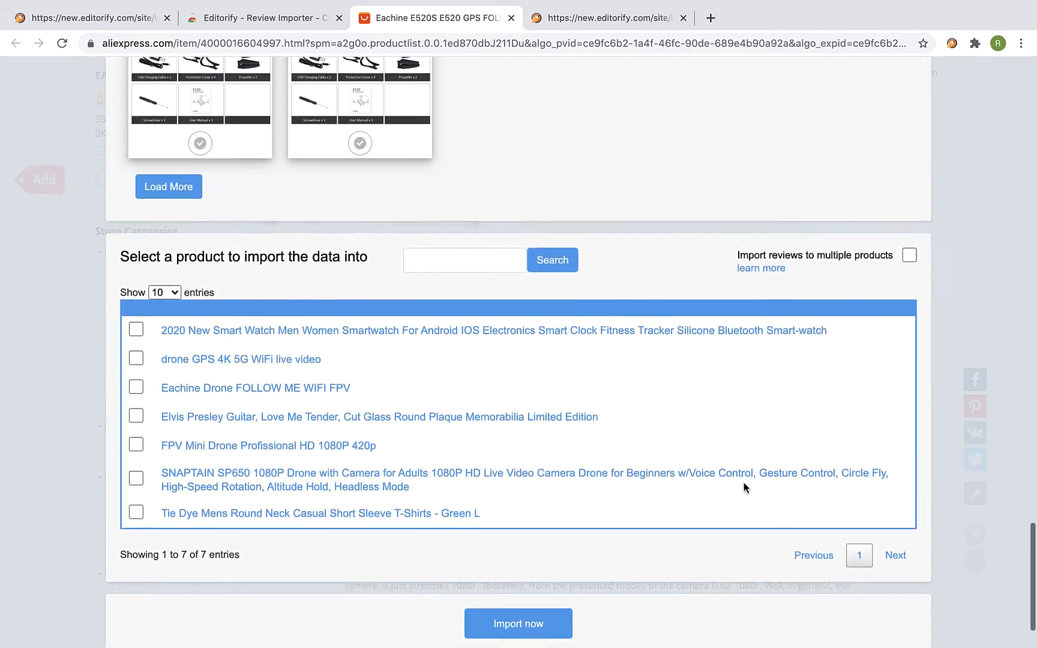
Step: Import the selections into the 'drone GPS 4K 5G WiFi live video' product
scroll("down", 3)
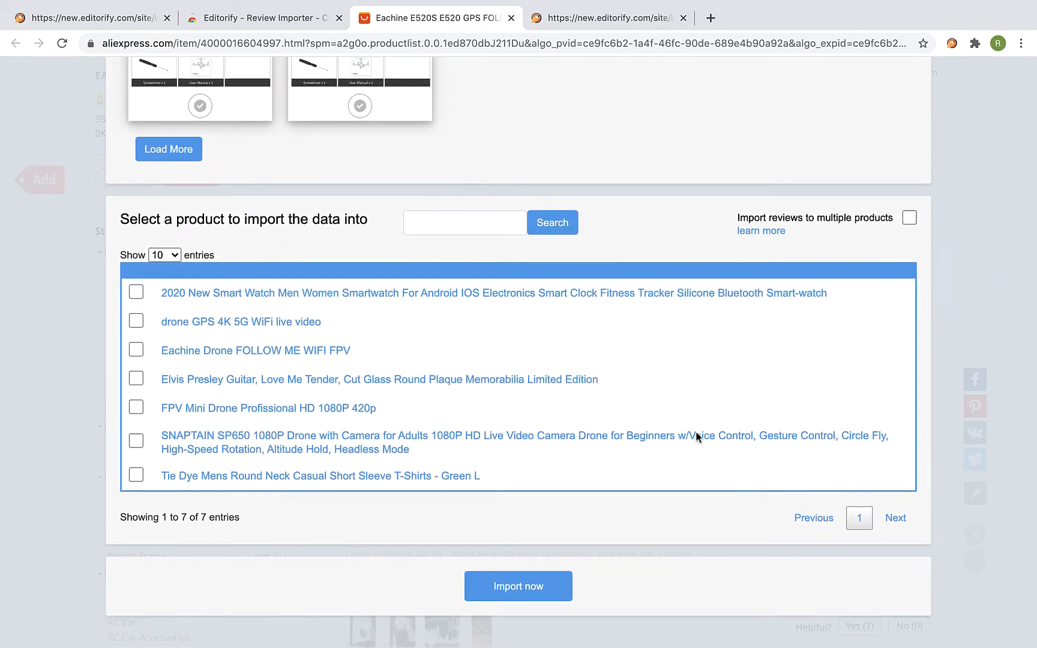
mouse_move(135, 322)
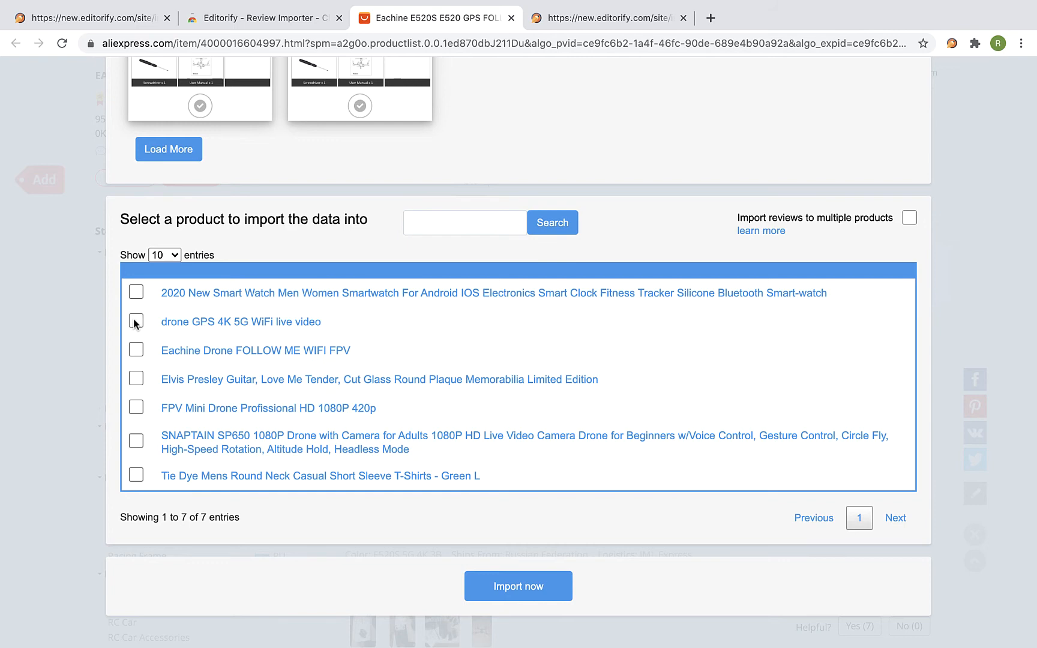
left_click(135, 321)
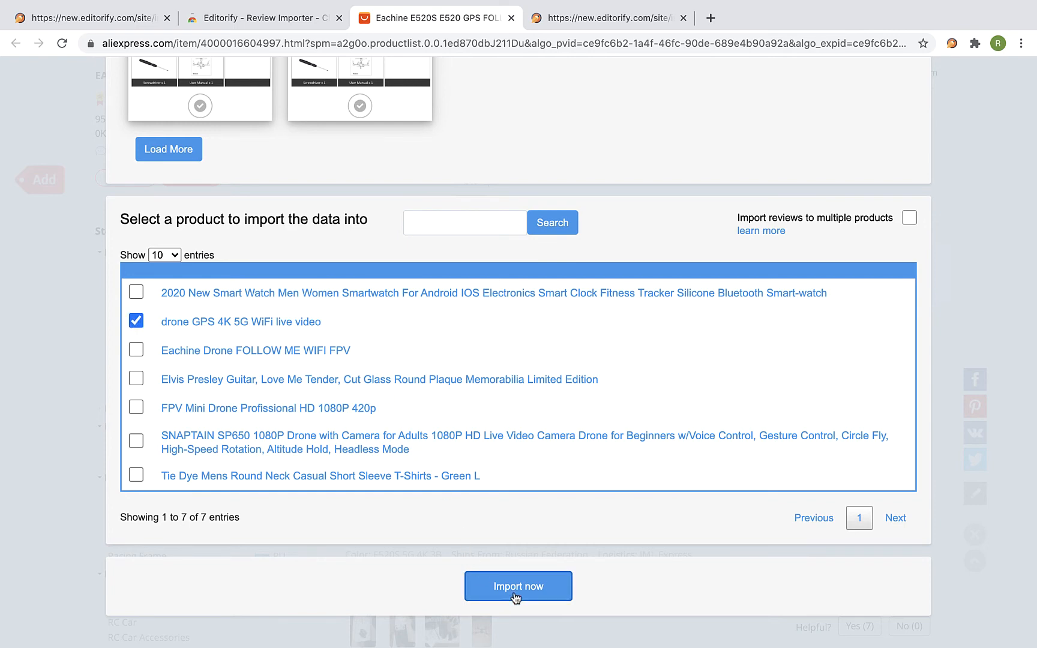
left_click(518, 587)
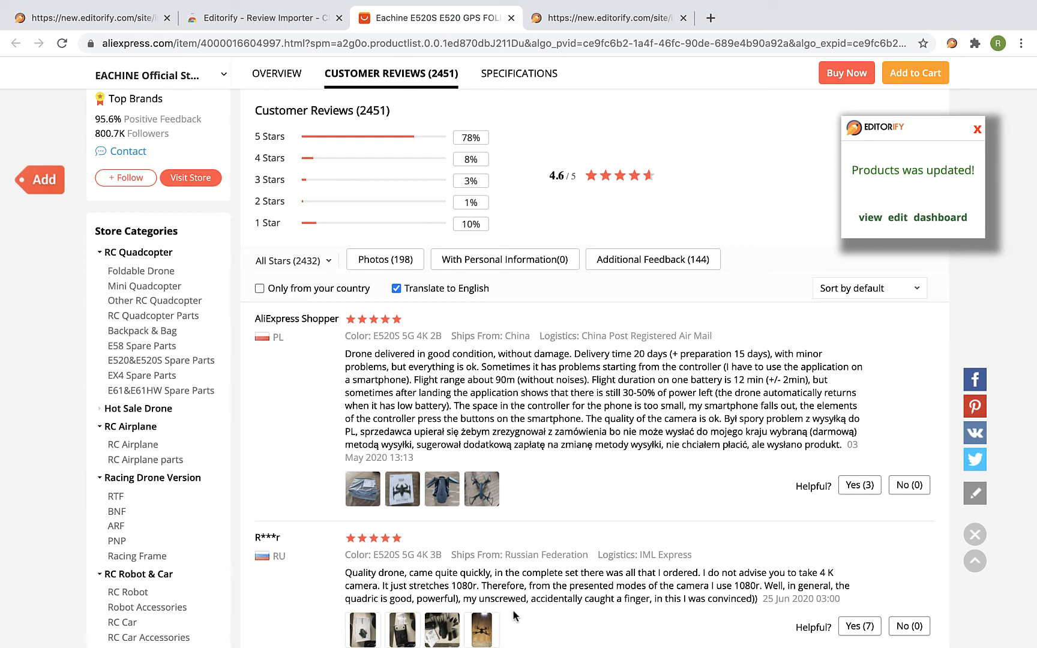
Step: Open the updated drone product page from the 'Products was updated!' popup
left_click(869, 288)
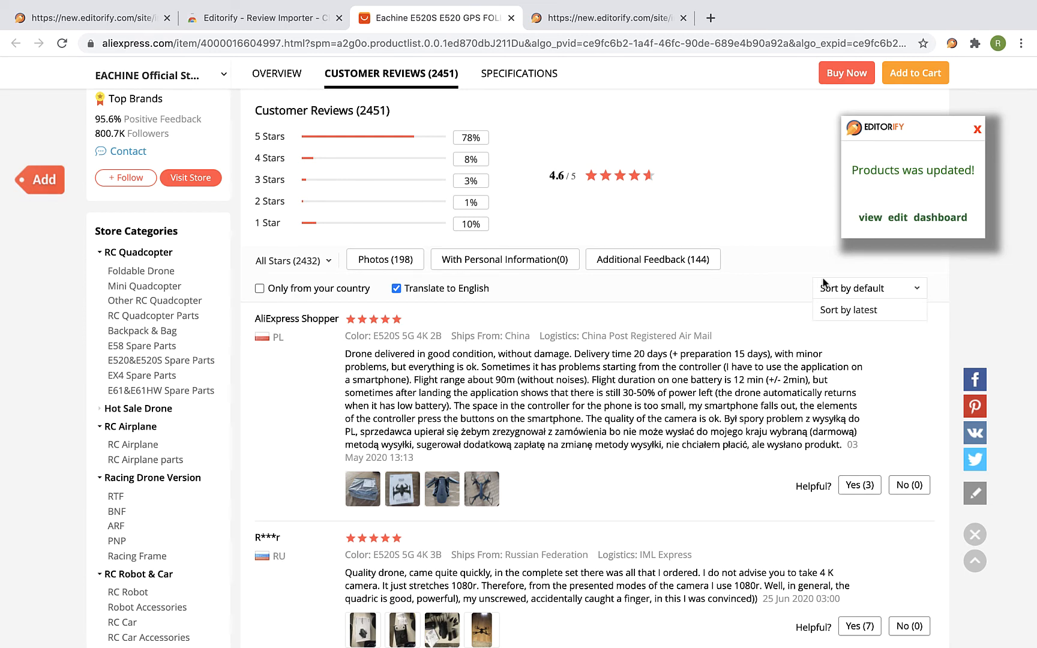
left_click(869, 217)
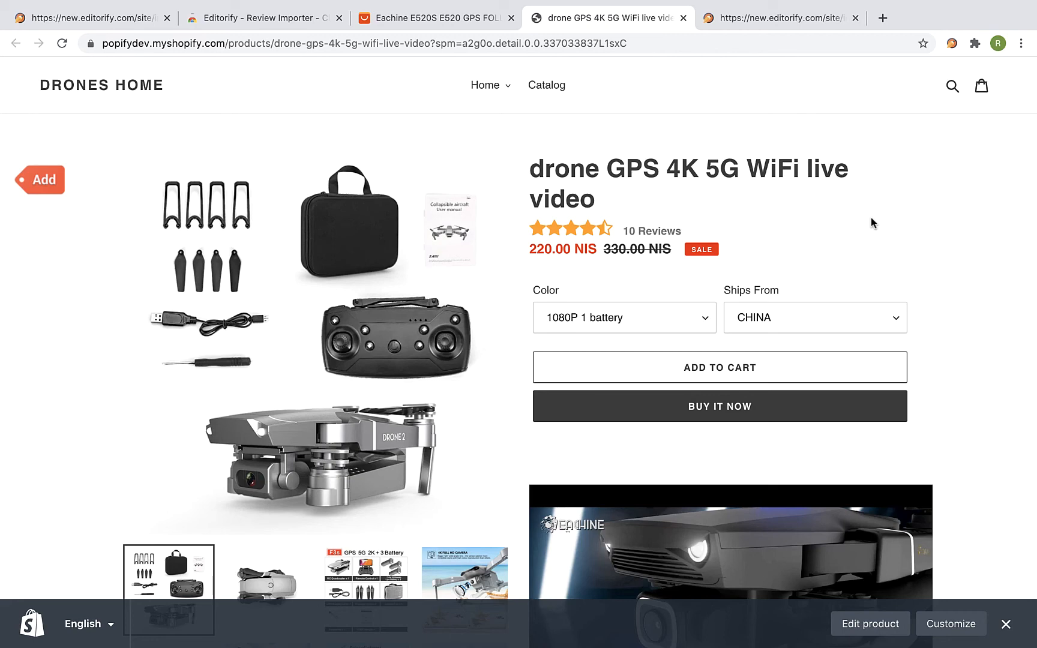
mouse_move(920, 434)
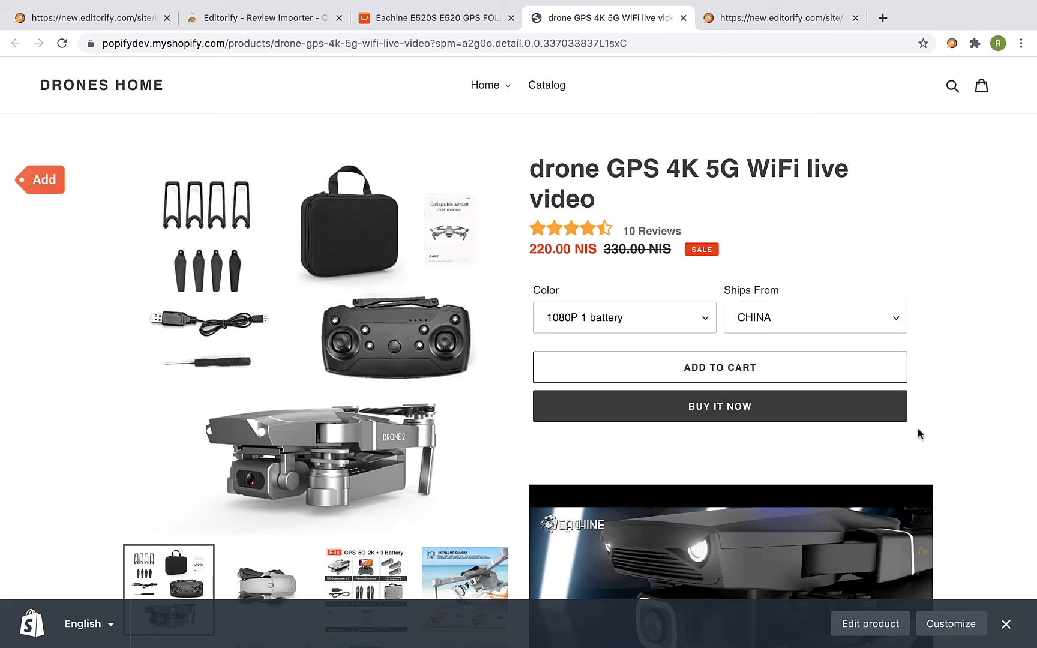
Step: Play the imported Eachine video, then scroll down to the Customer Reviews section
scroll("down", 3)
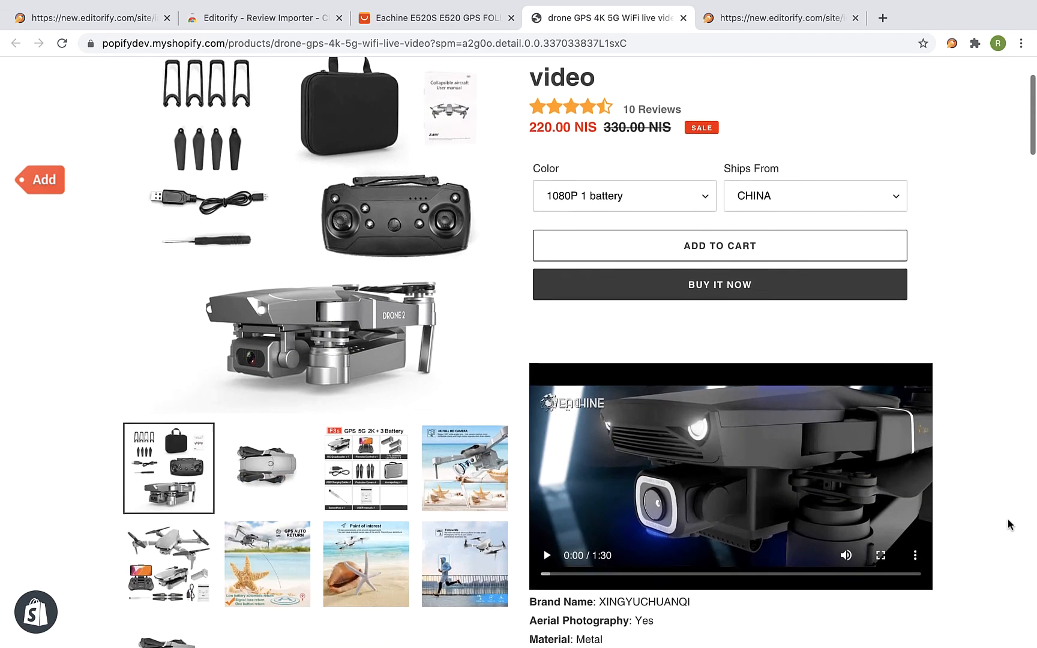
scroll("down", 3)
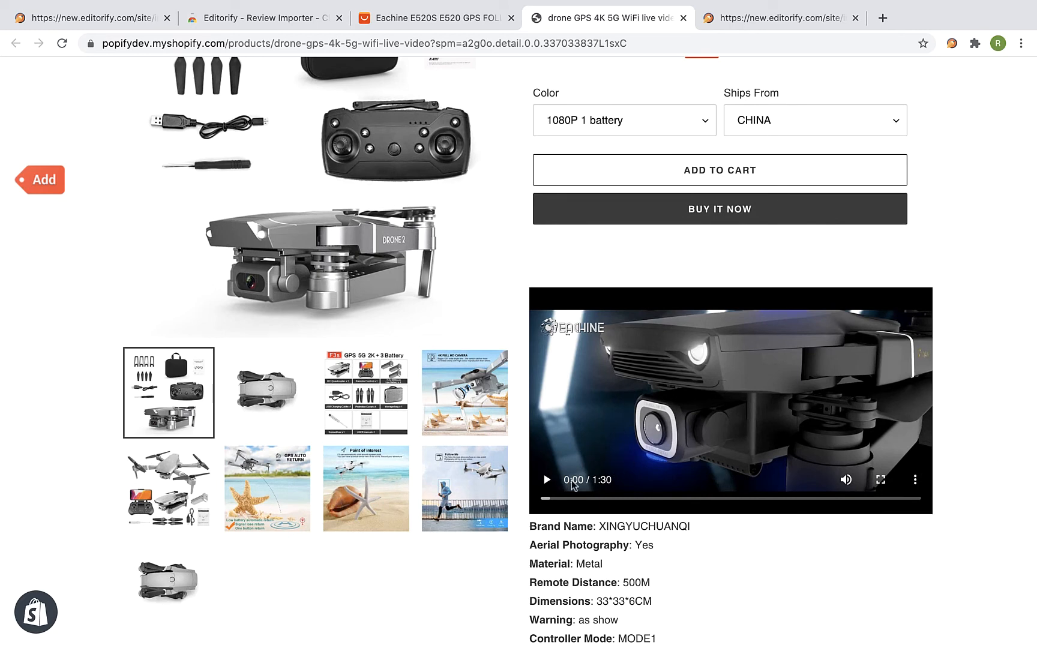
left_click(547, 480)
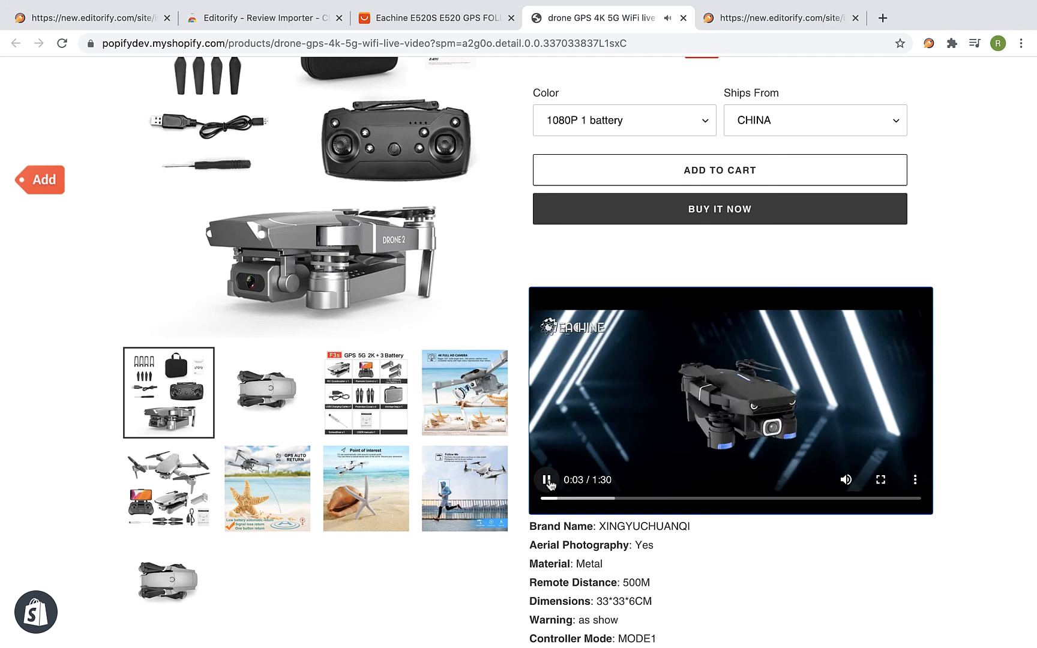
scroll("down", 3)
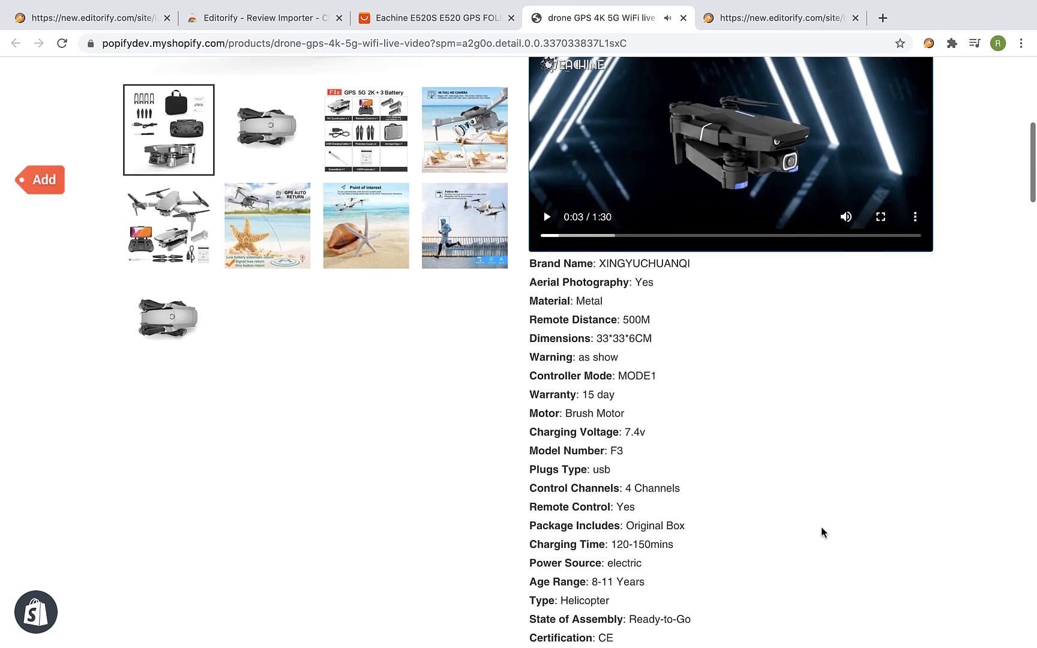
scroll("down", 3)
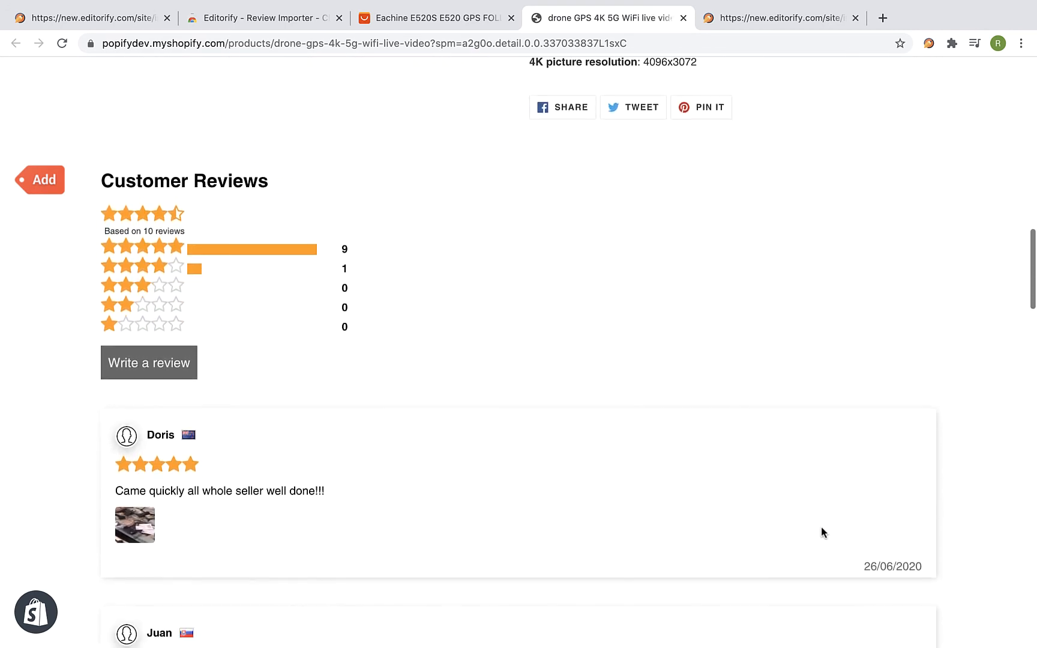
scroll("down", 3)
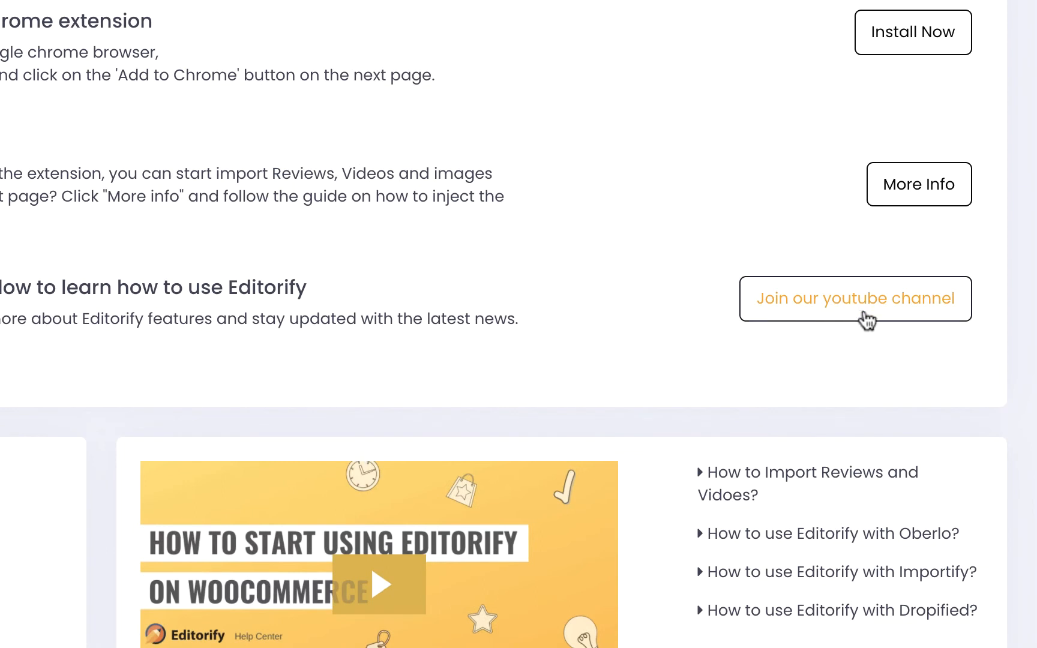
Step: Join the Importify YouTube channel from the Editorify dashboard to reach the subscribe confirmation
left_click(855, 298)
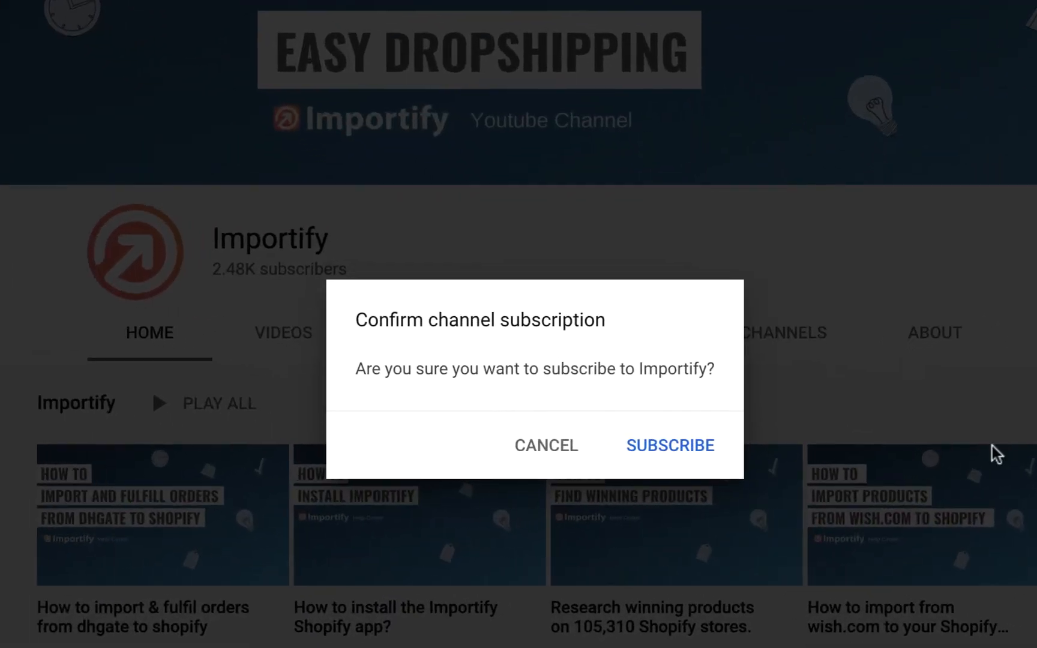